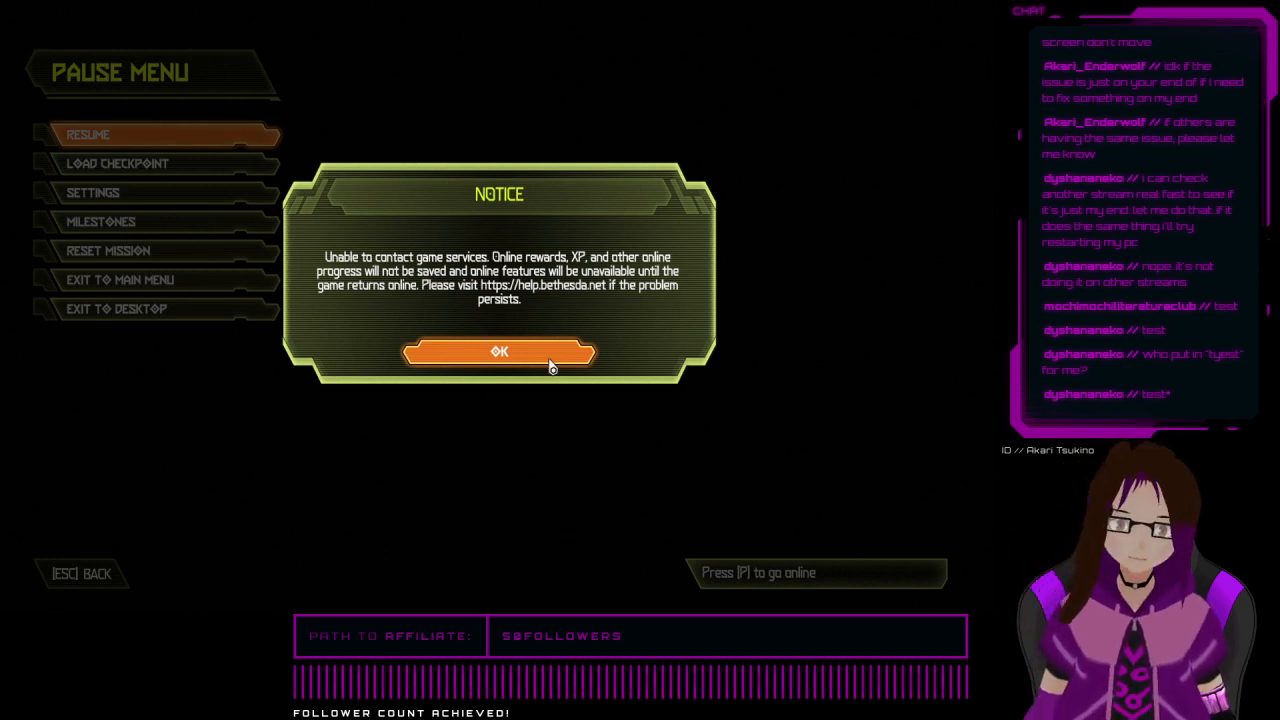
pyautogui.moveTo(616, 318)
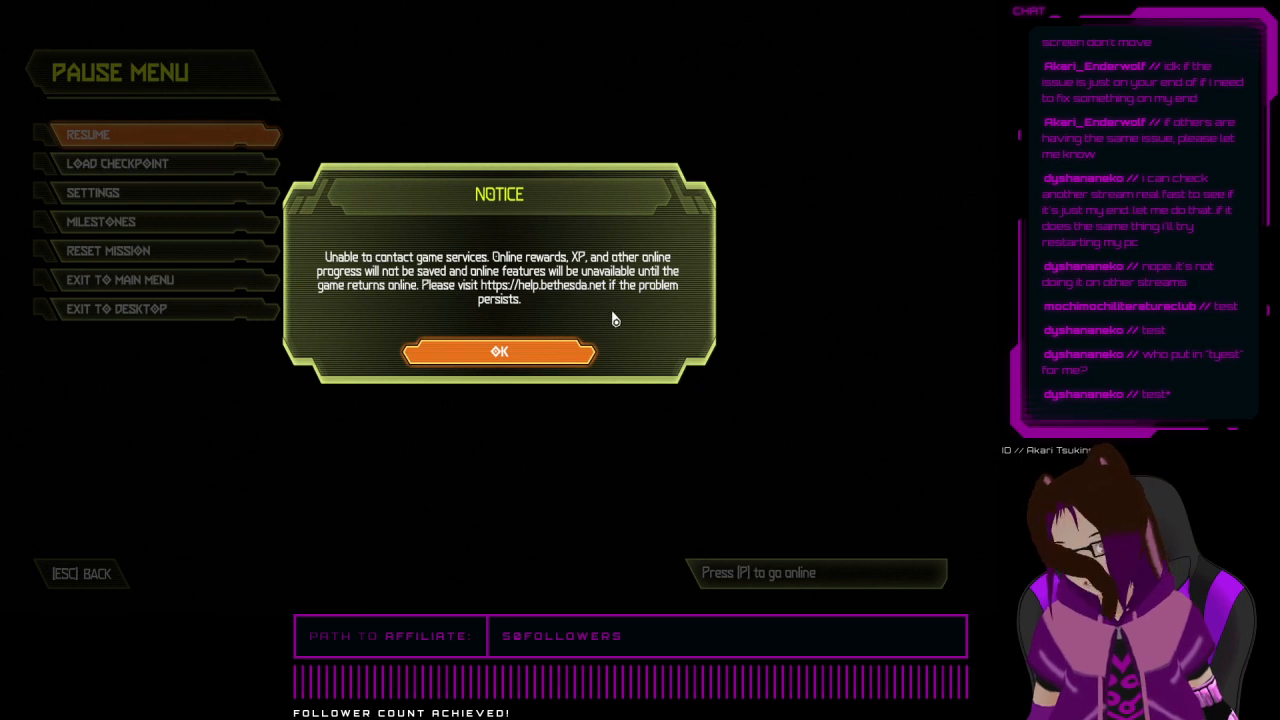
pyautogui.click(500, 352)
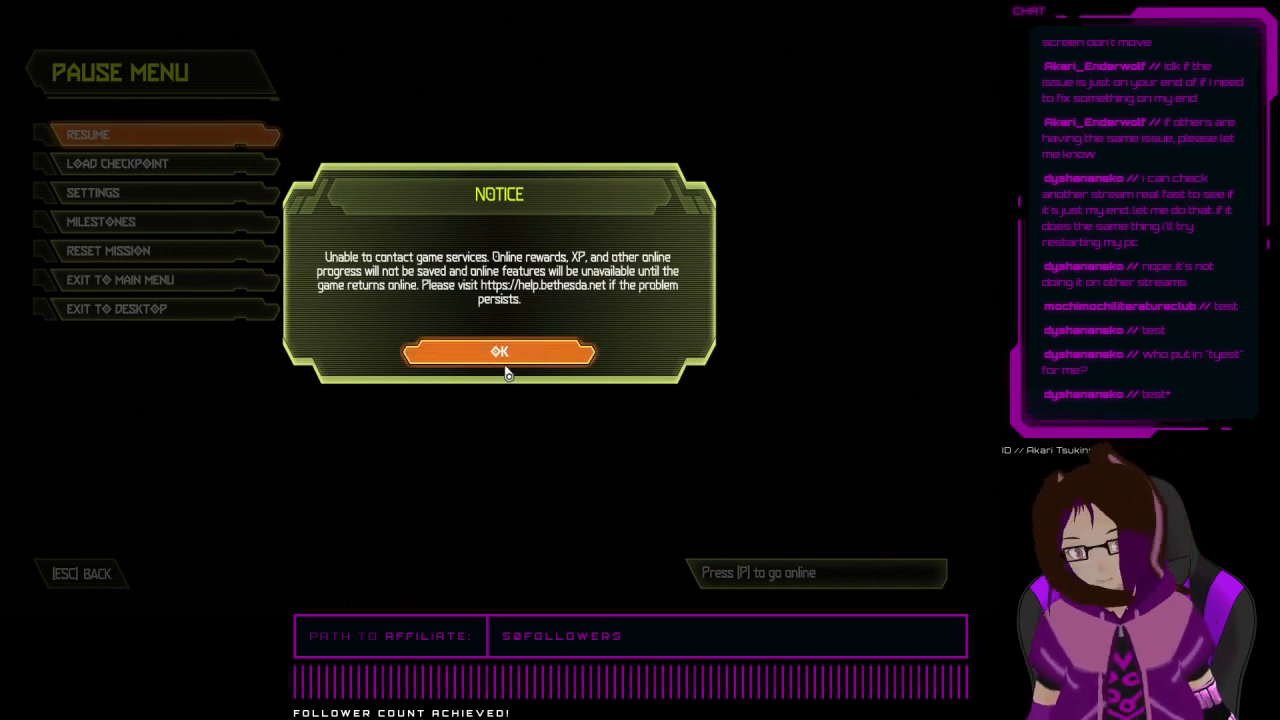
pyautogui.click(500, 352)
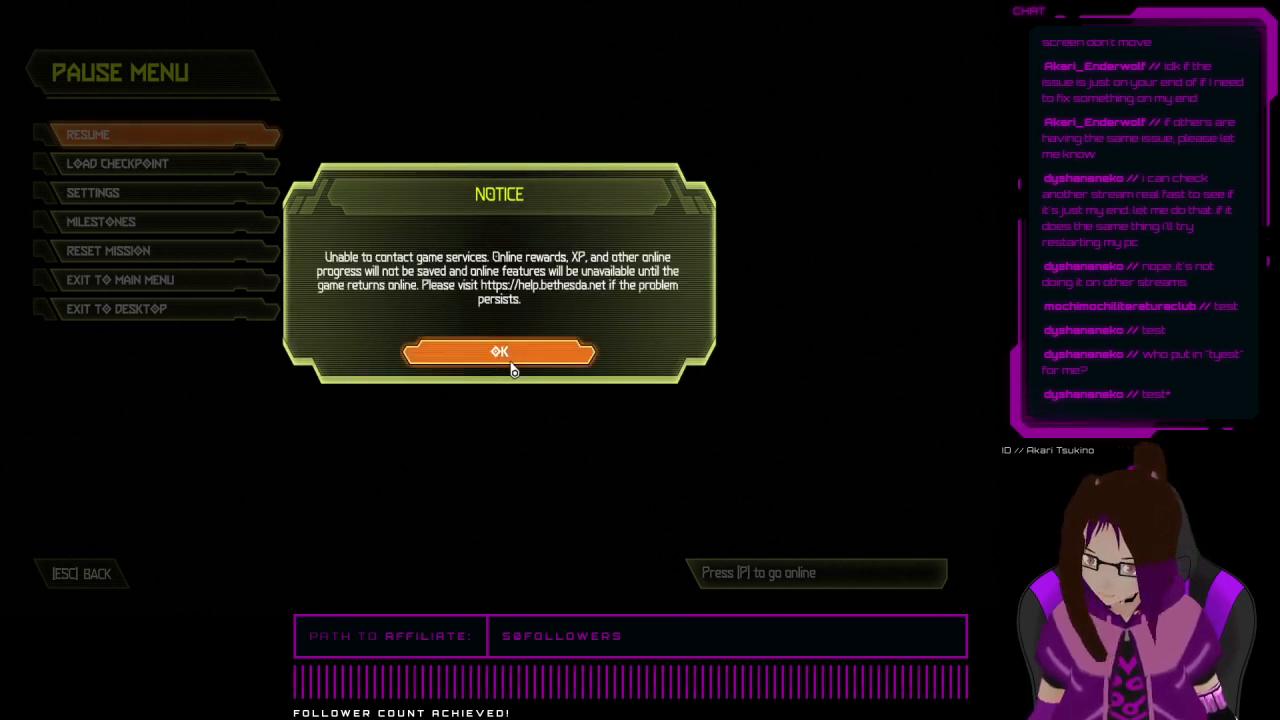
pyautogui.click(498, 352)
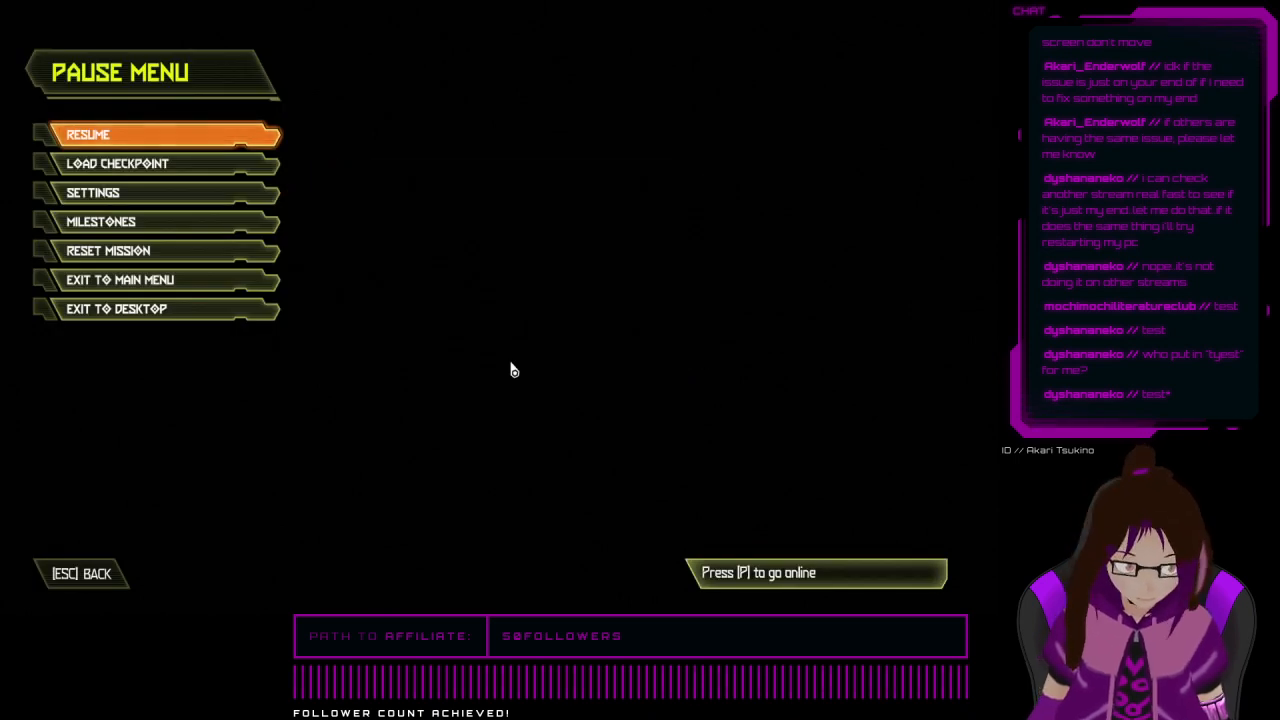
pyautogui.press('p')
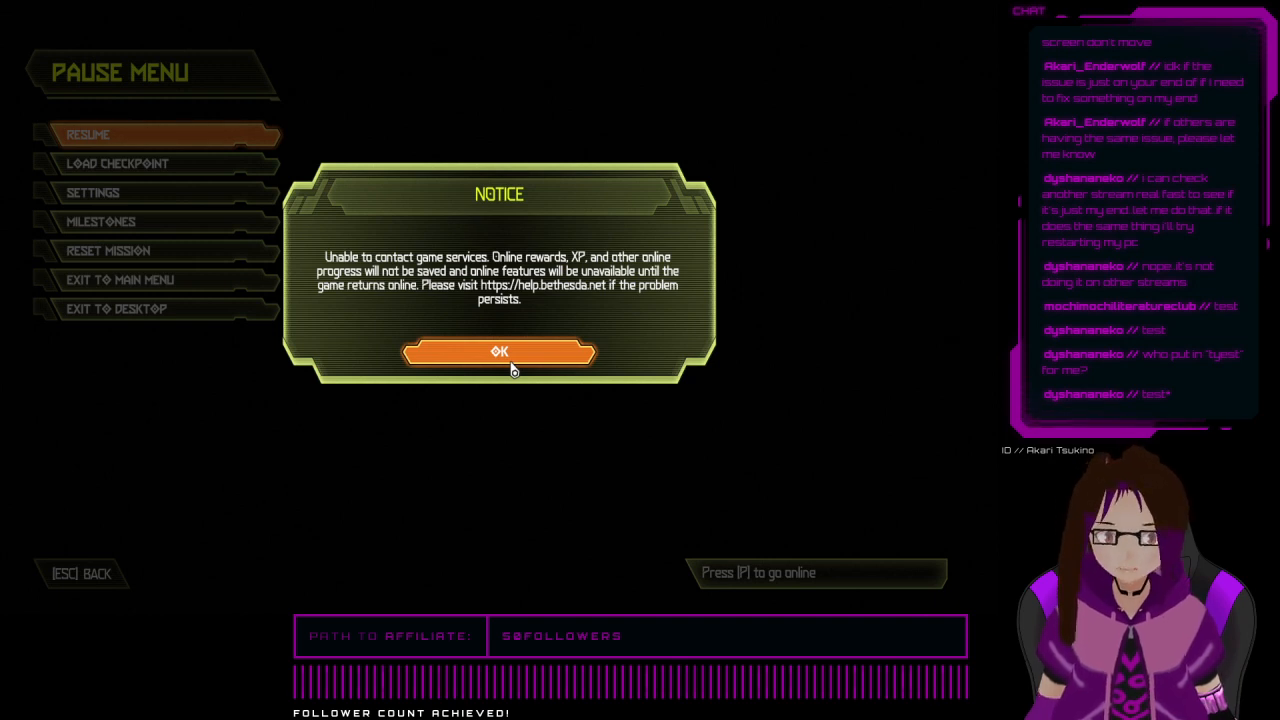
pyautogui.click(500, 352)
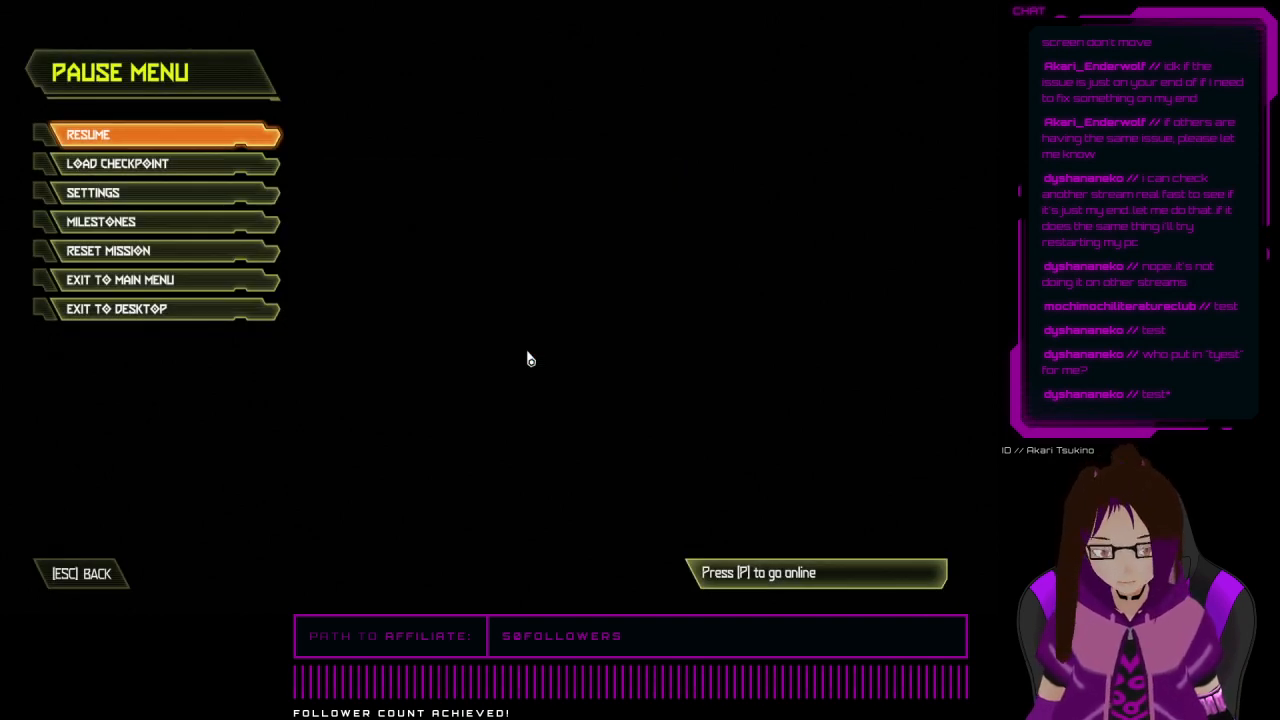
pyautogui.press('p')
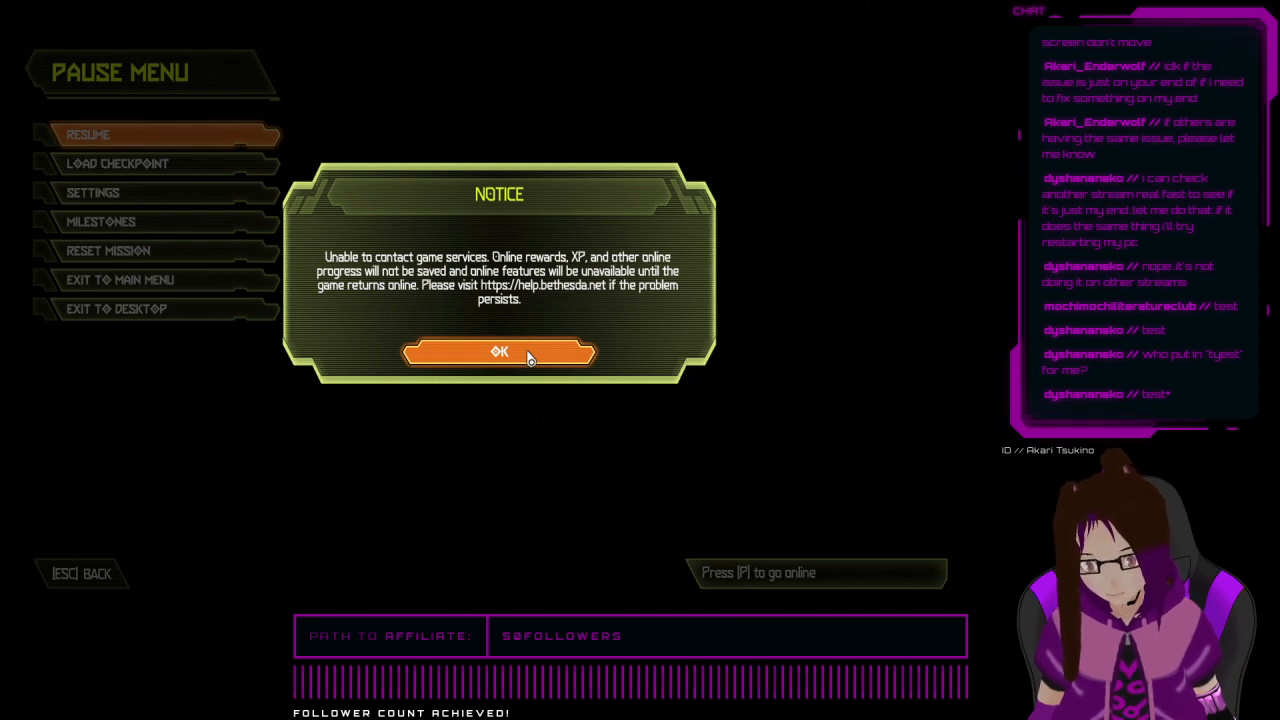
pyautogui.click(498, 352)
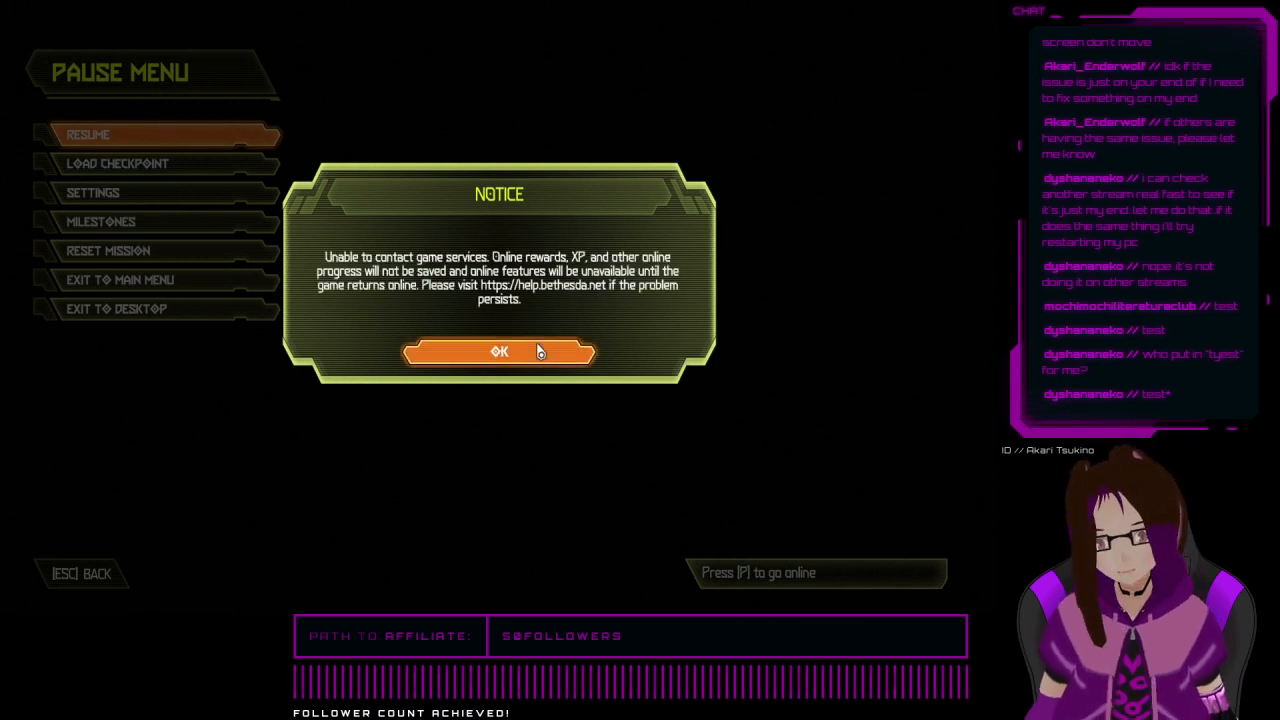
pyautogui.click(500, 352)
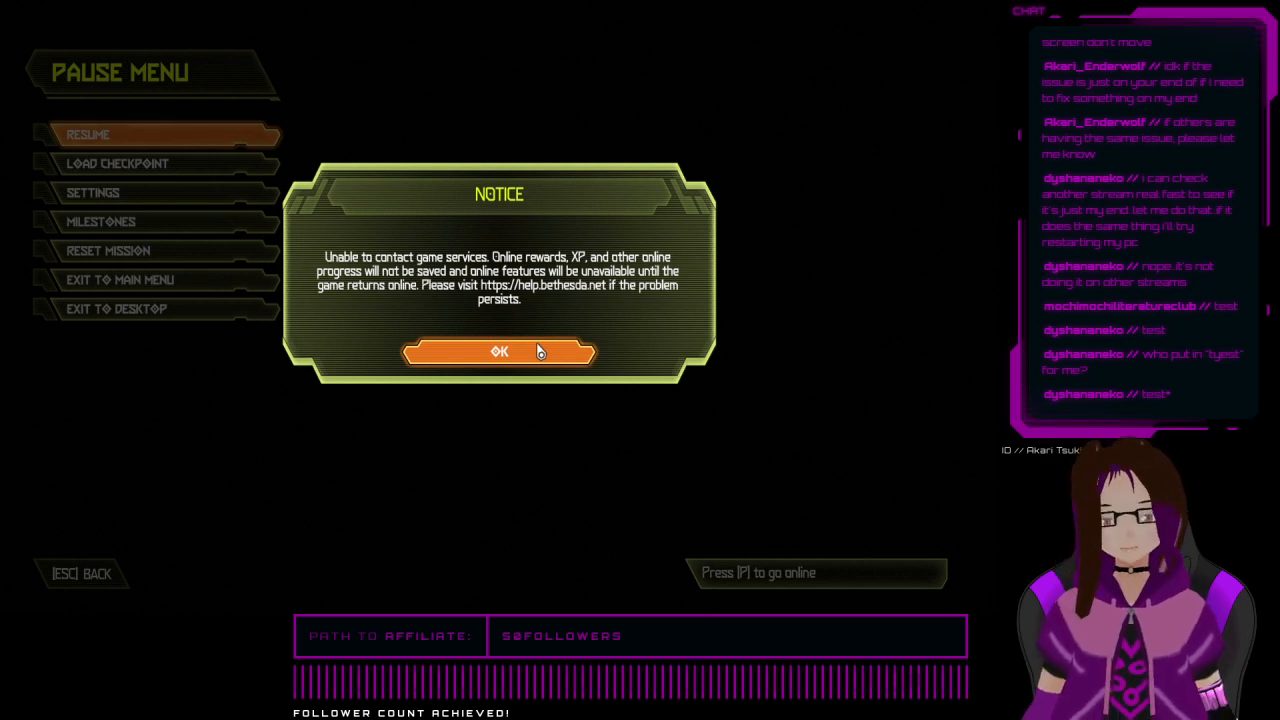
pyautogui.click(500, 352)
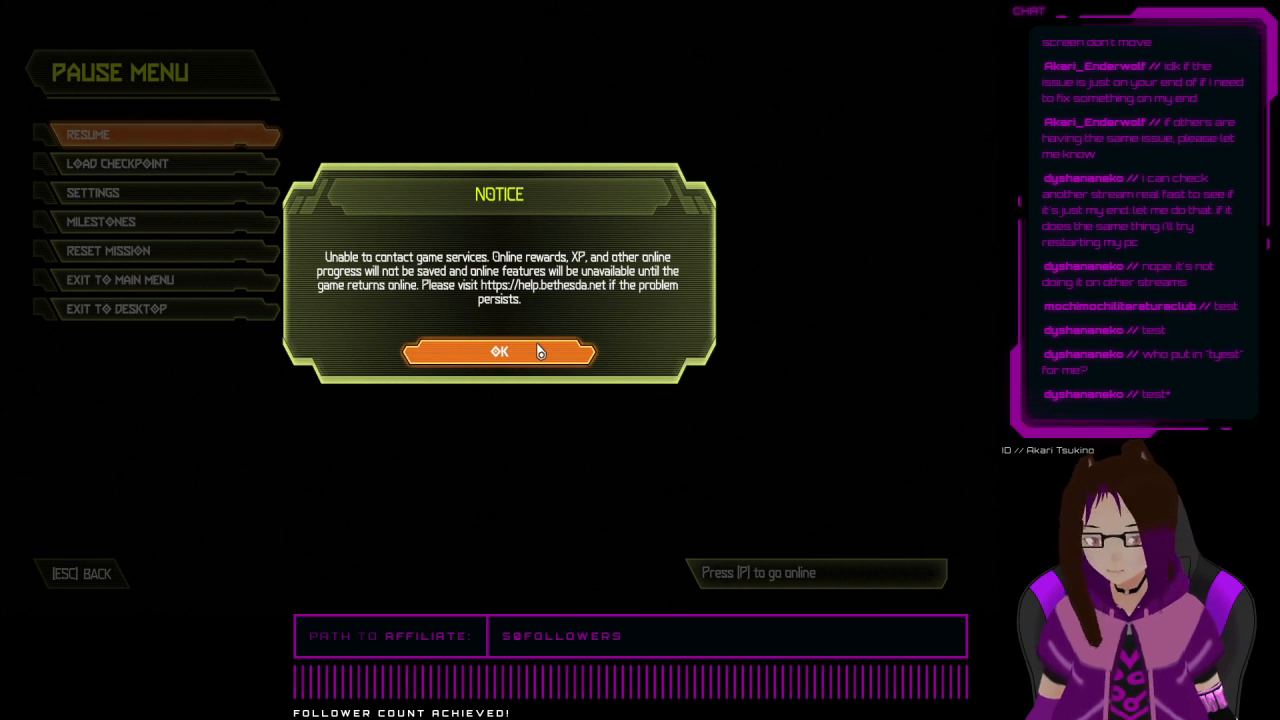
pyautogui.click(498, 352)
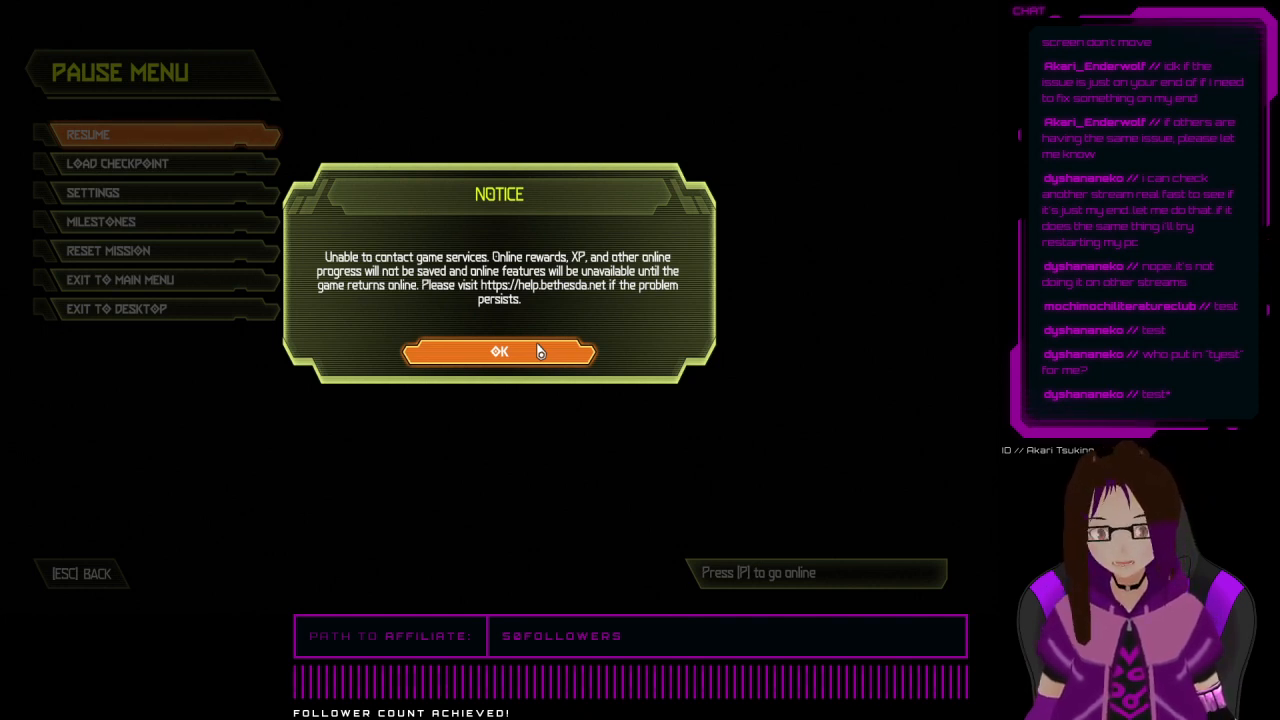
pyautogui.click(500, 352)
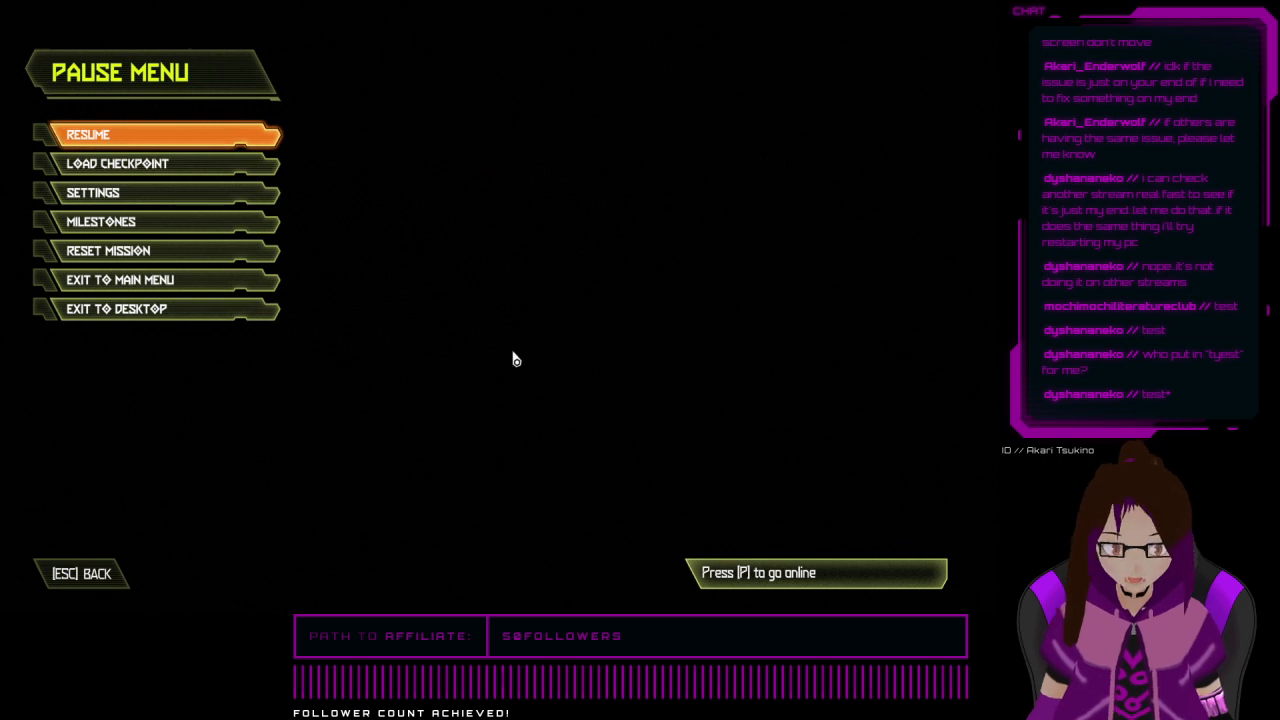
pyautogui.press('p')
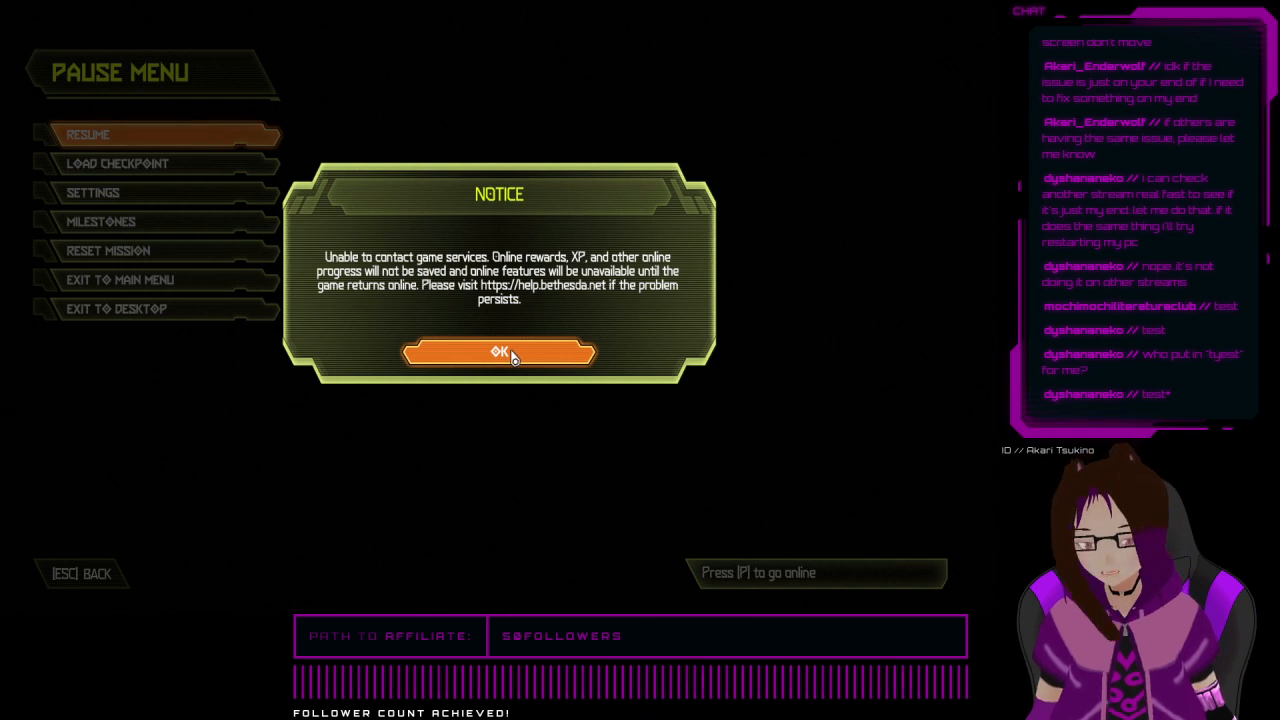
pyautogui.click(500, 352)
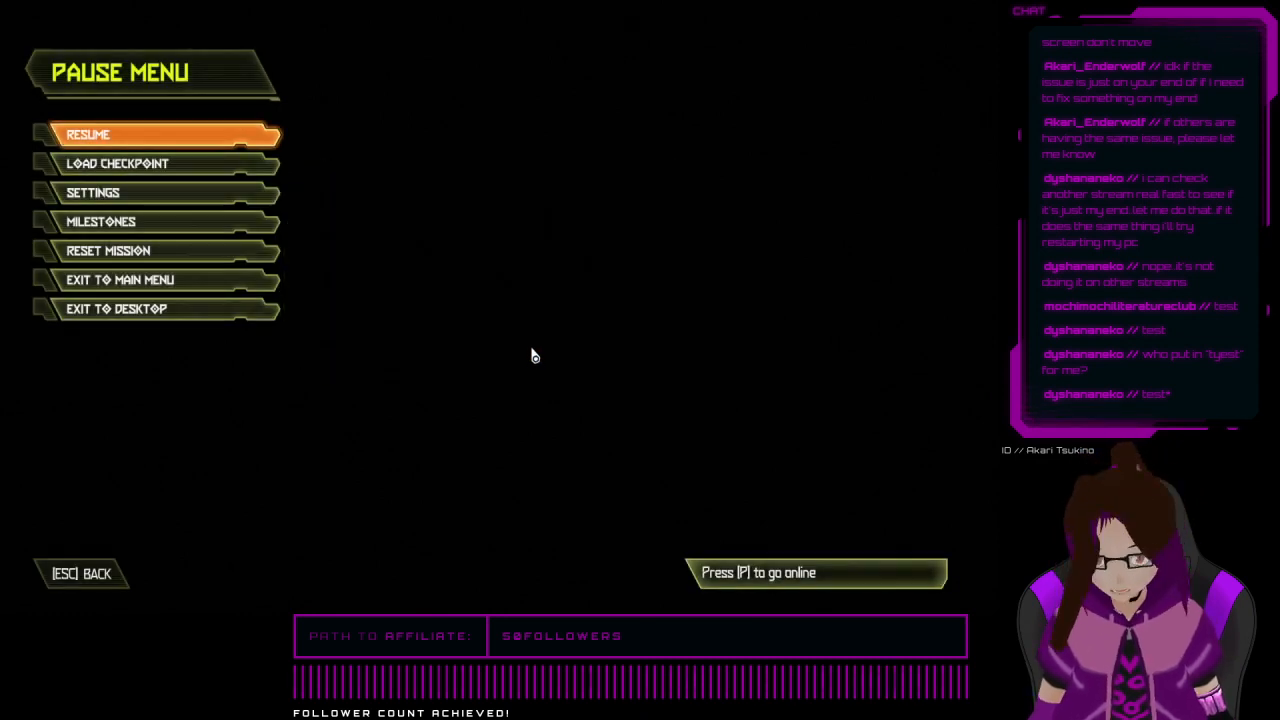
pyautogui.press('p')
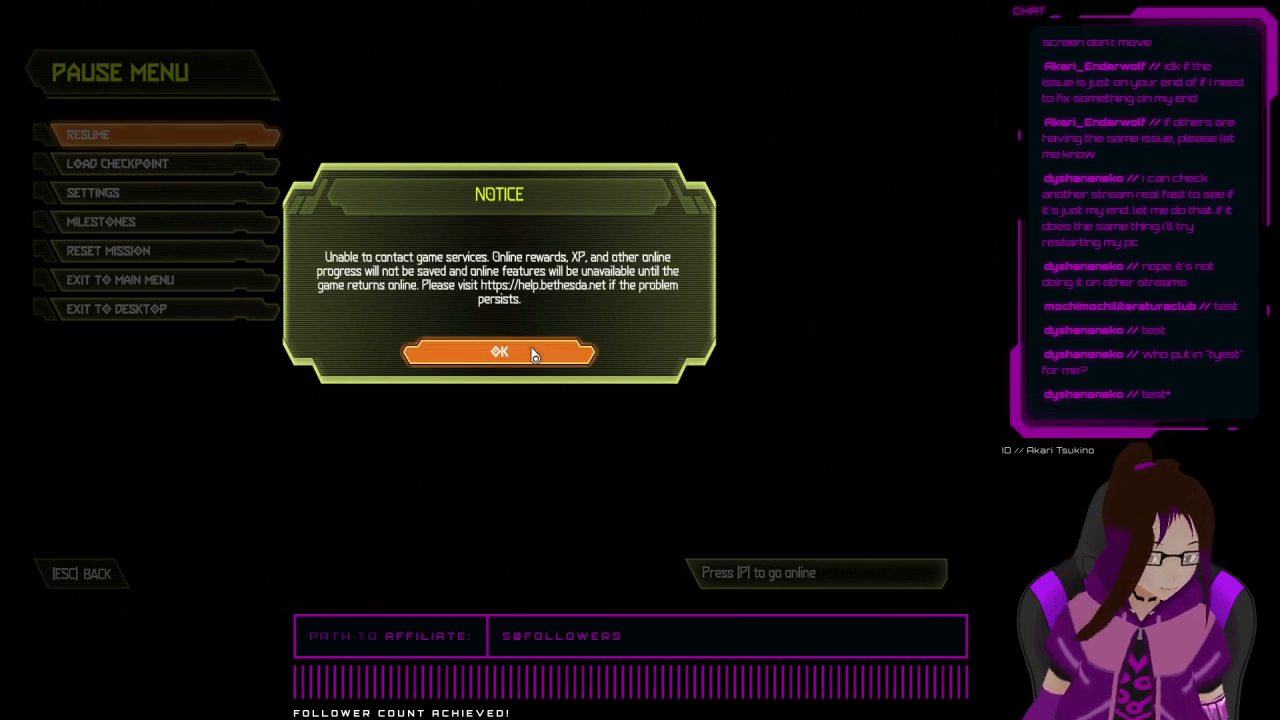
pyautogui.click(500, 352)
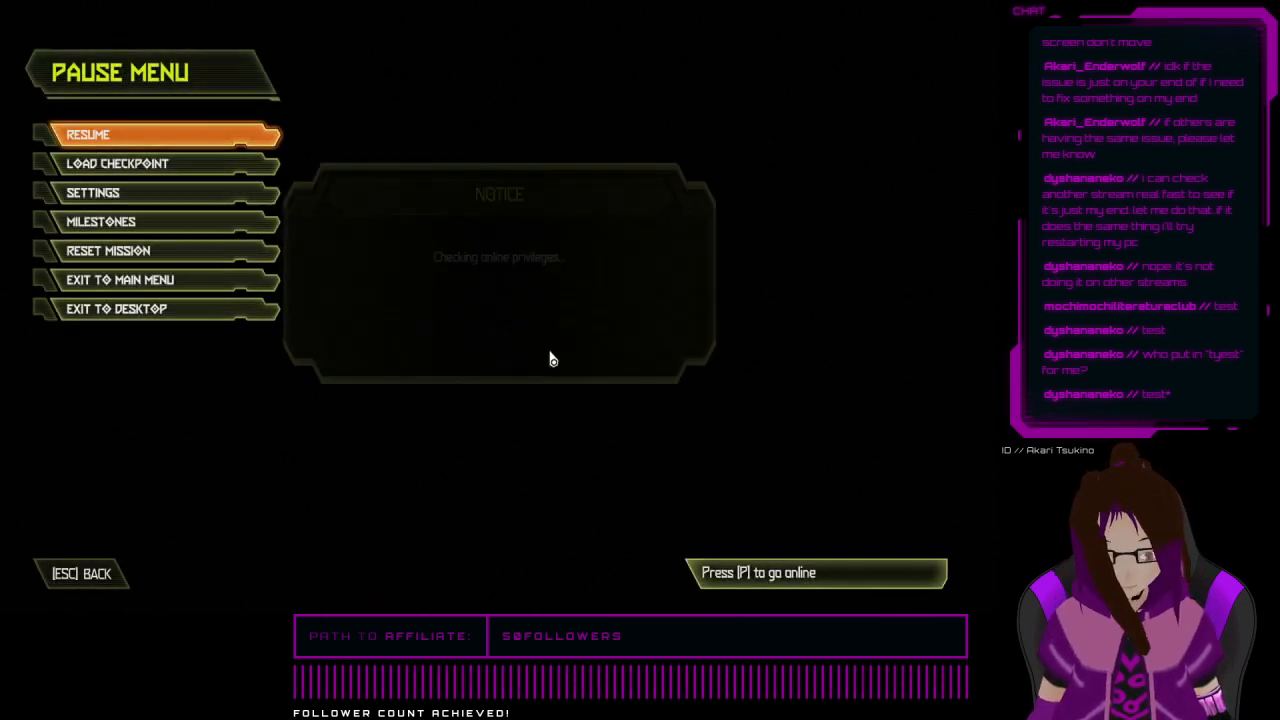
pyautogui.press('p')
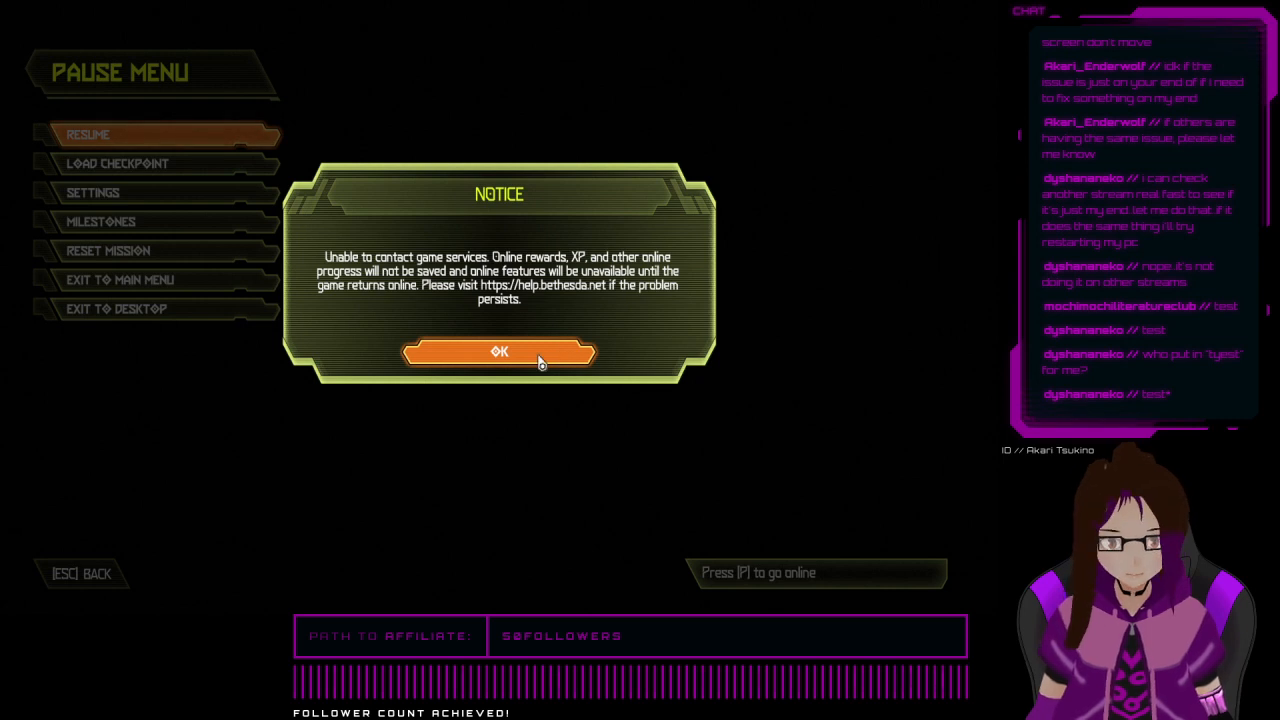
pyautogui.click(500, 352)
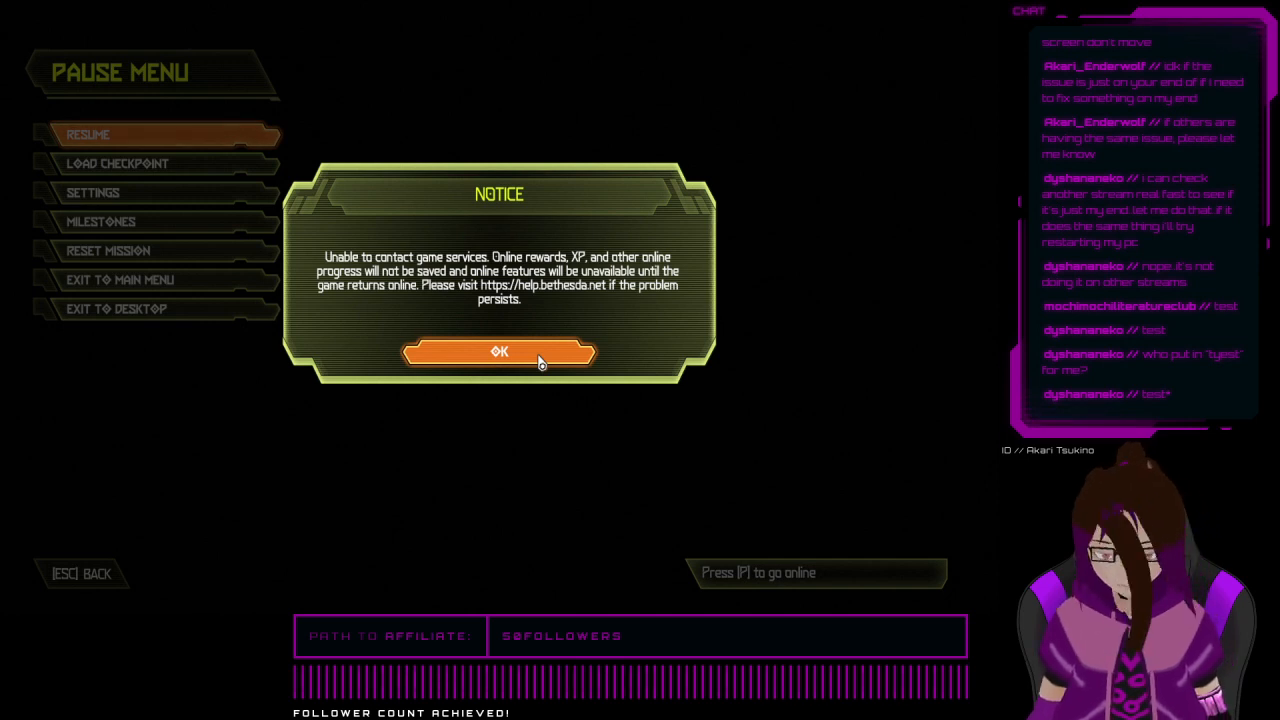
pyautogui.click(500, 352)
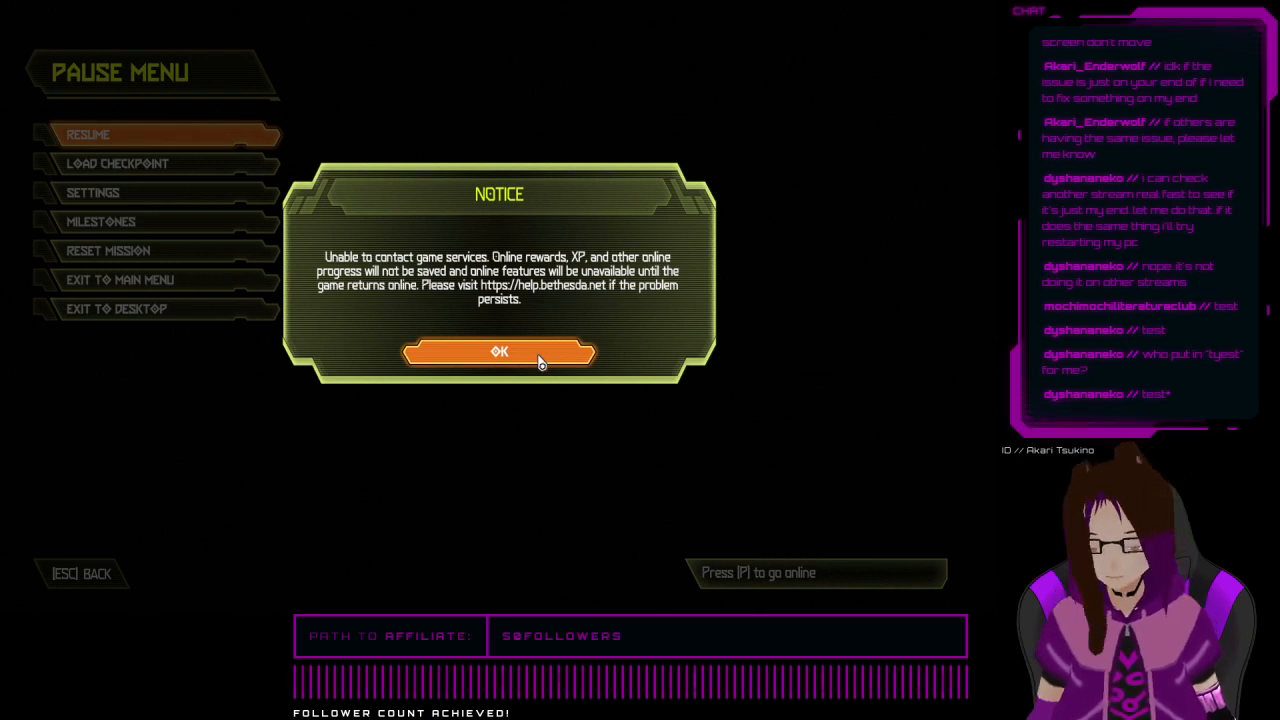
pyautogui.click(500, 352)
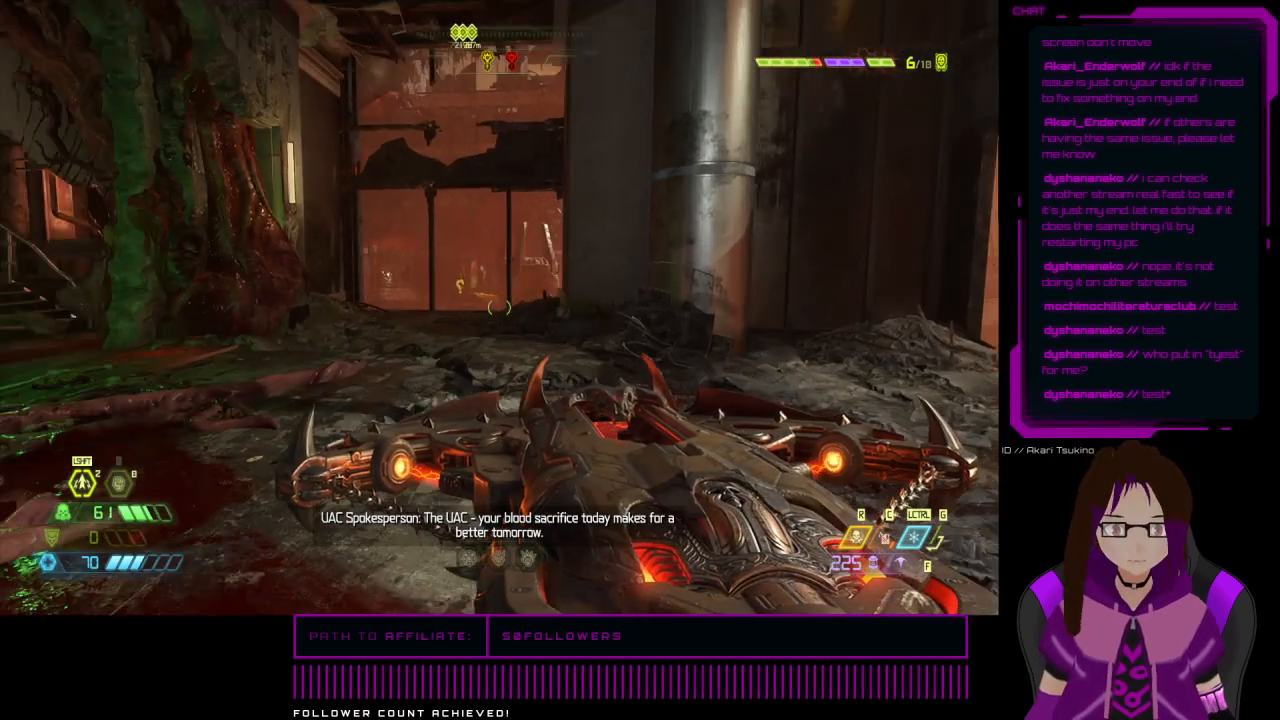
pyautogui.press('Escape')
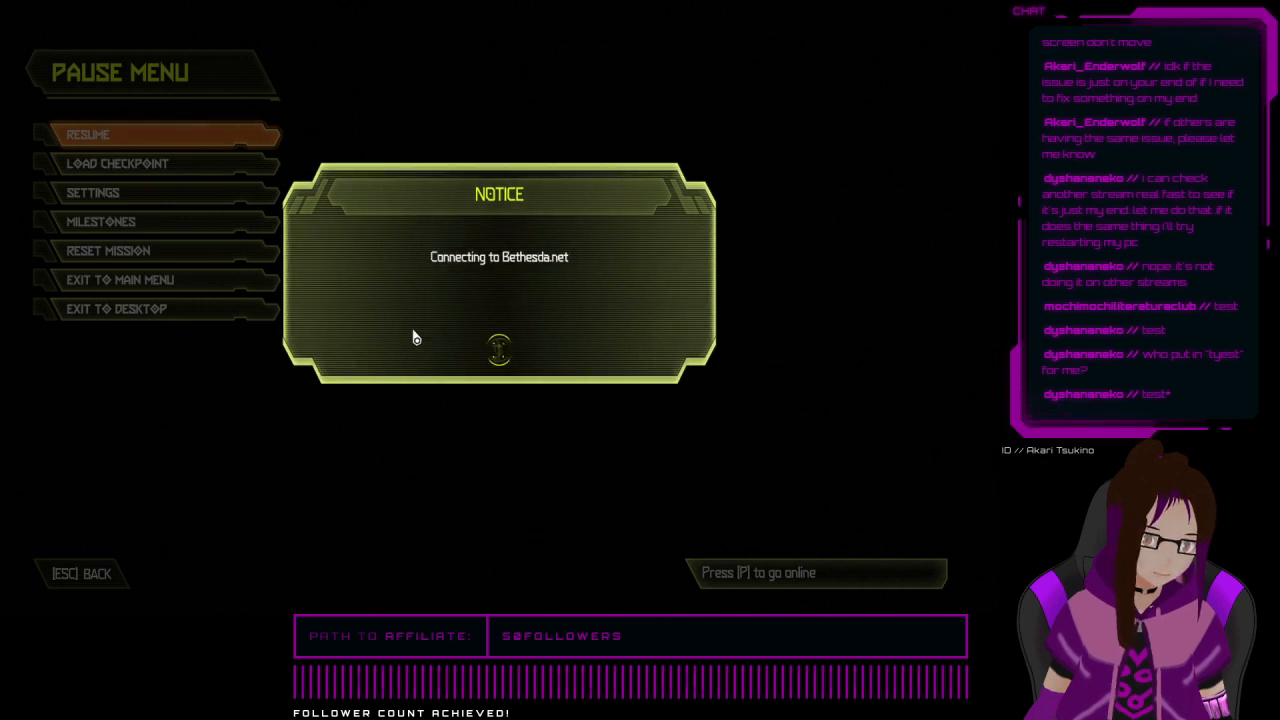
pyautogui.moveTo(420, 332)
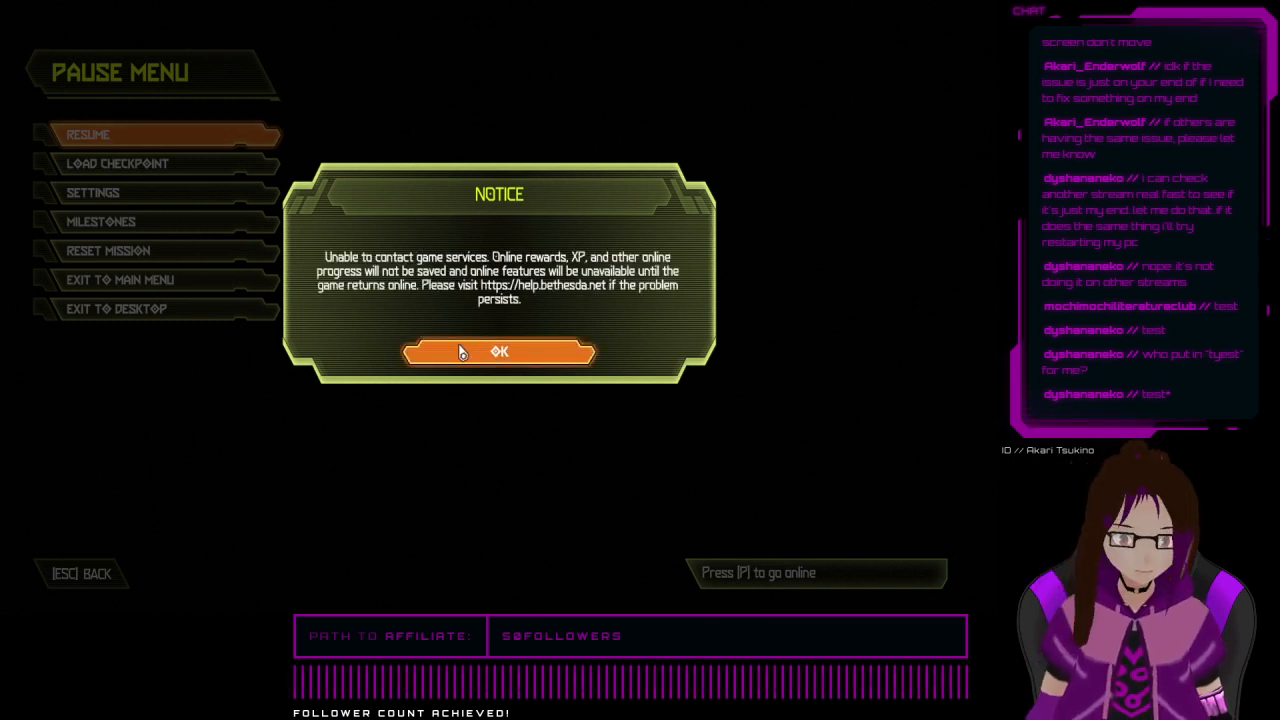
pyautogui.click(500, 352)
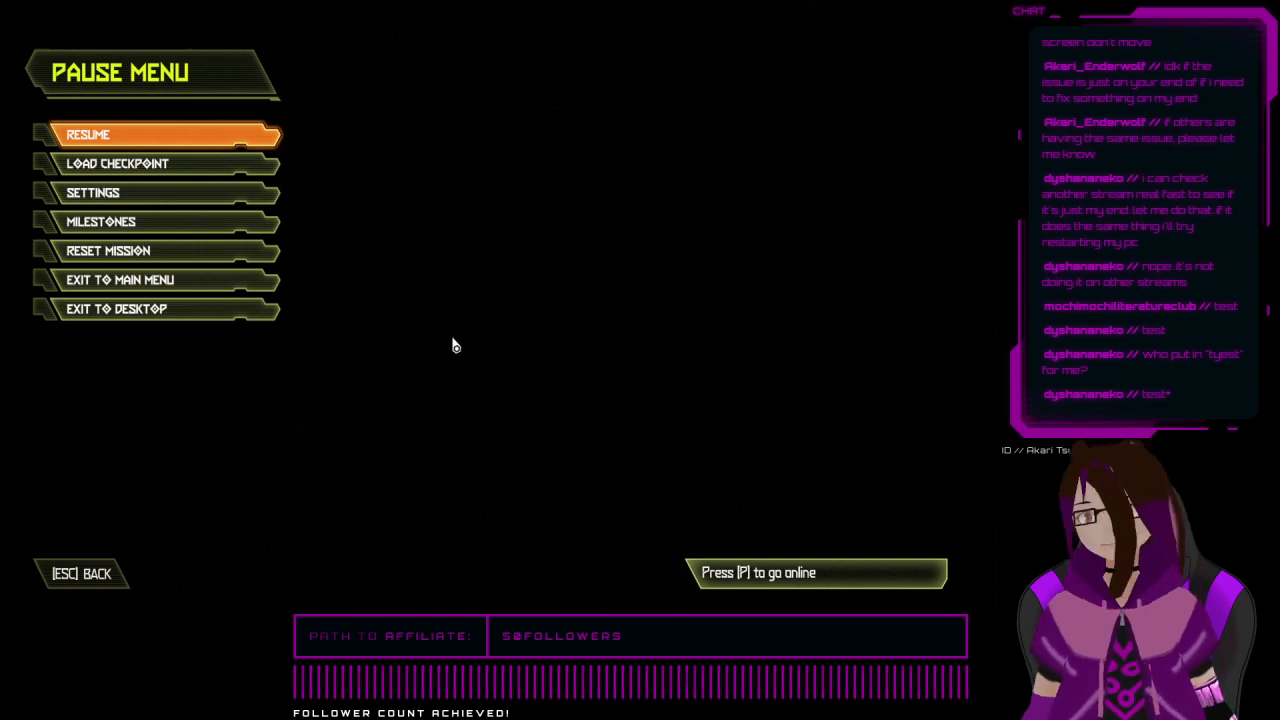
pyautogui.click(88, 134)
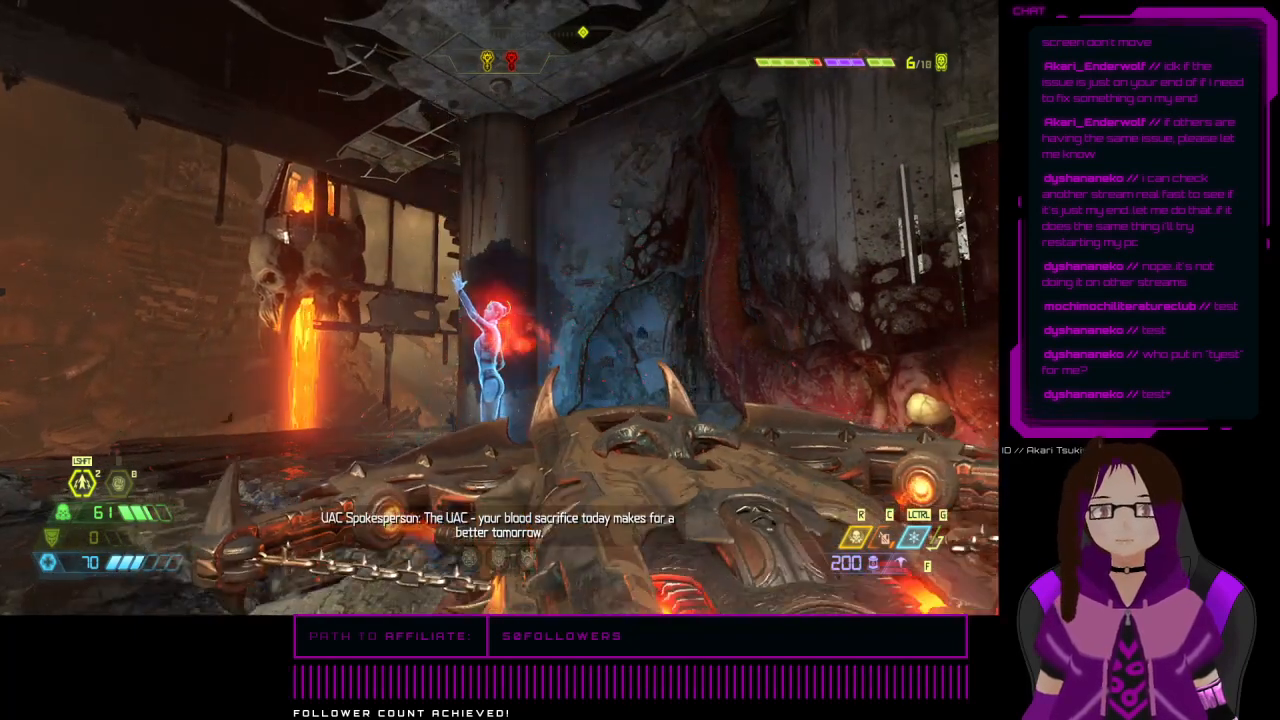
pyautogui.press('Escape')
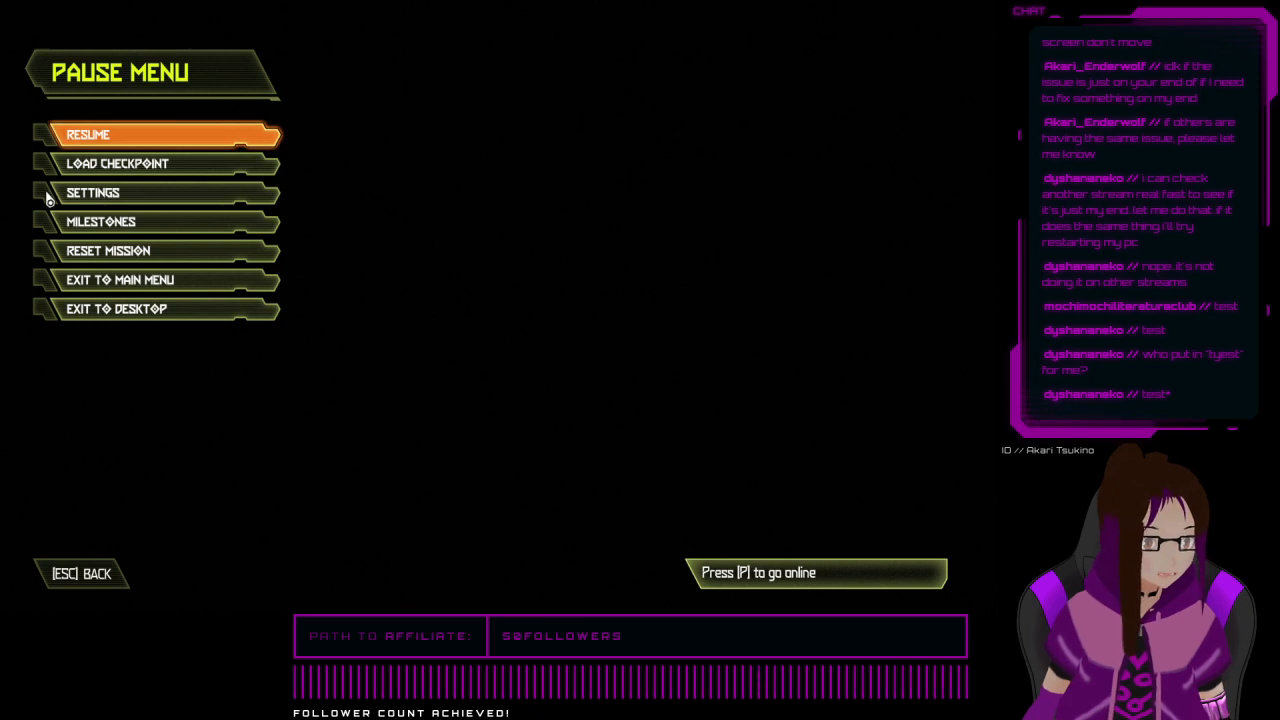
pyautogui.moveTo(132, 110)
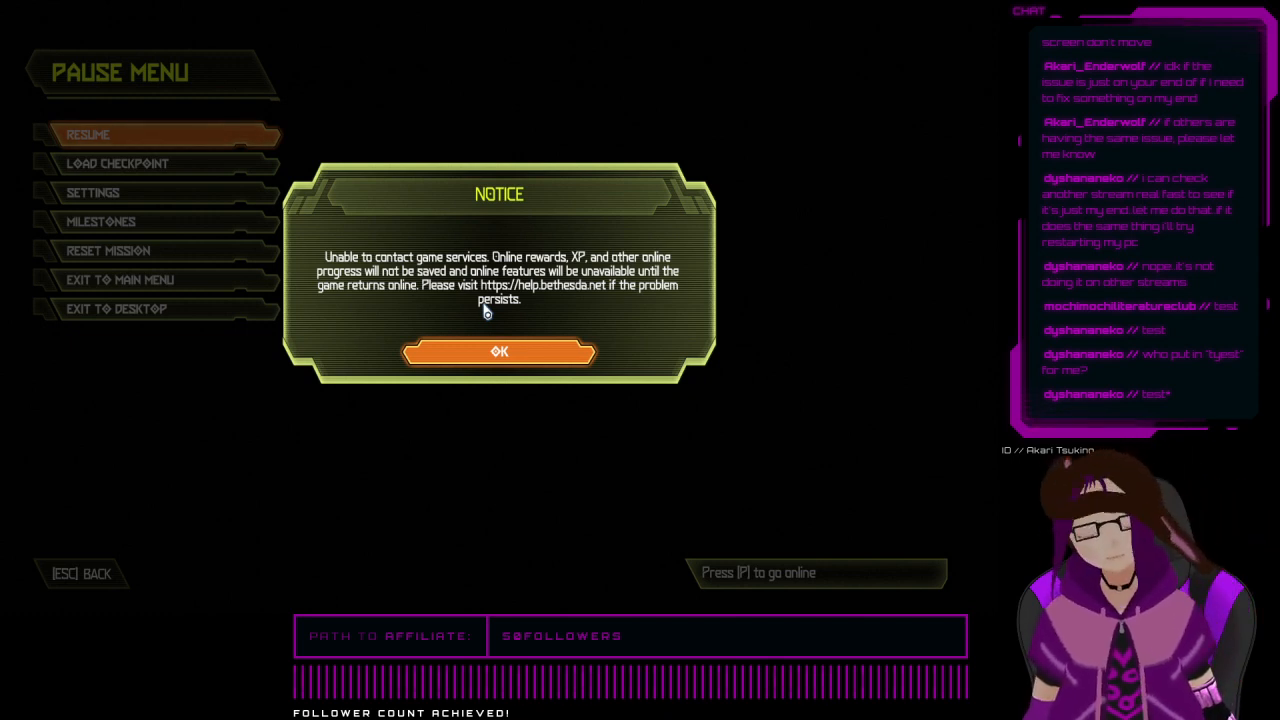
pyautogui.click(500, 352)
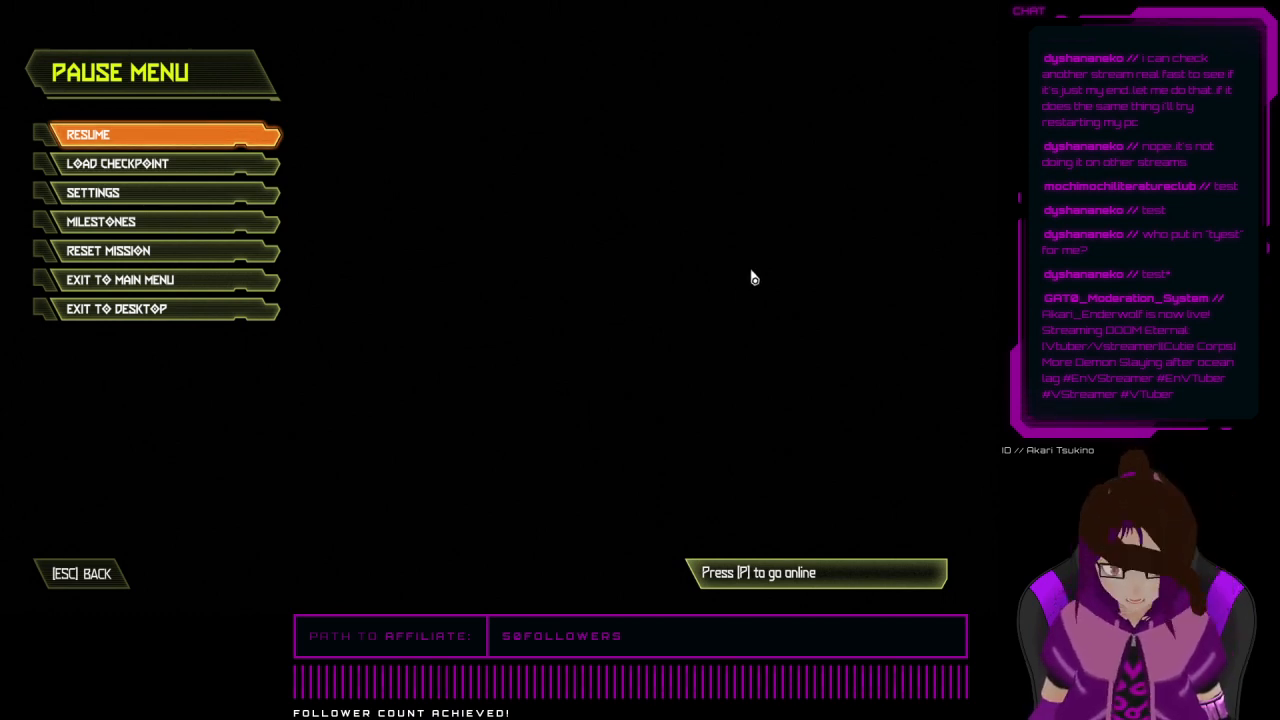
pyautogui.press('p')
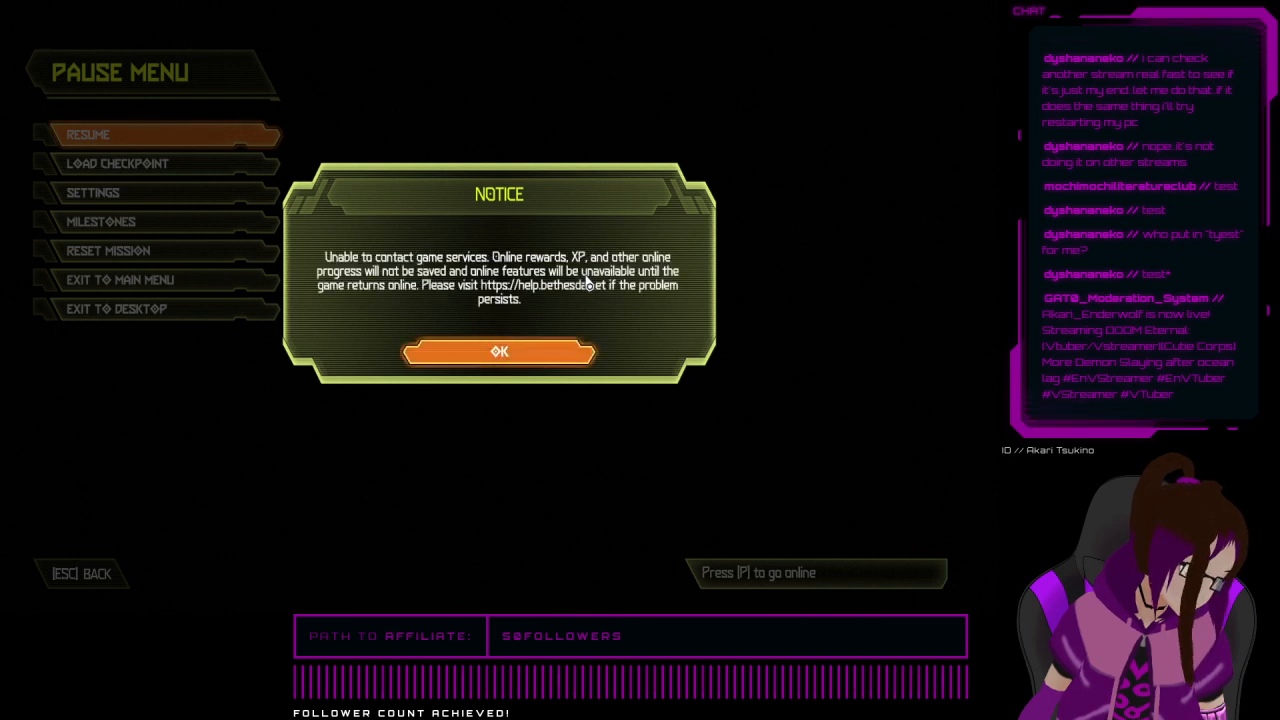
pyautogui.click(500, 352)
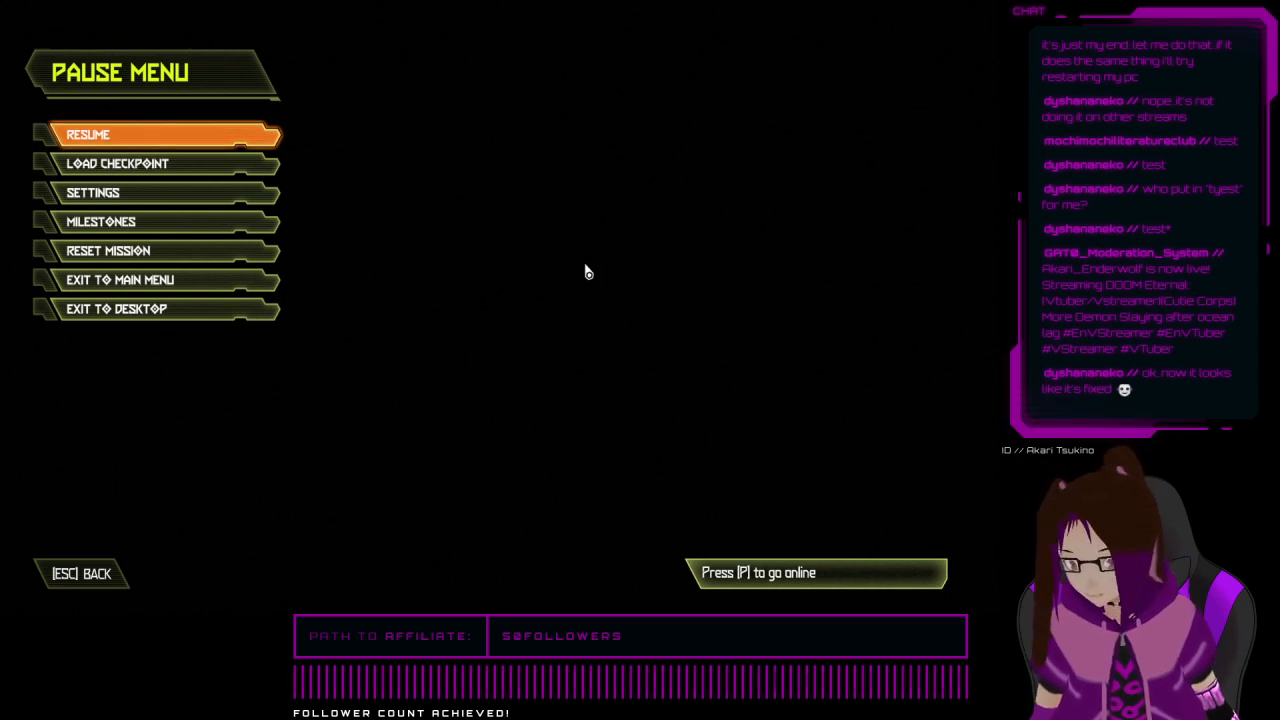
pyautogui.click(120, 280)
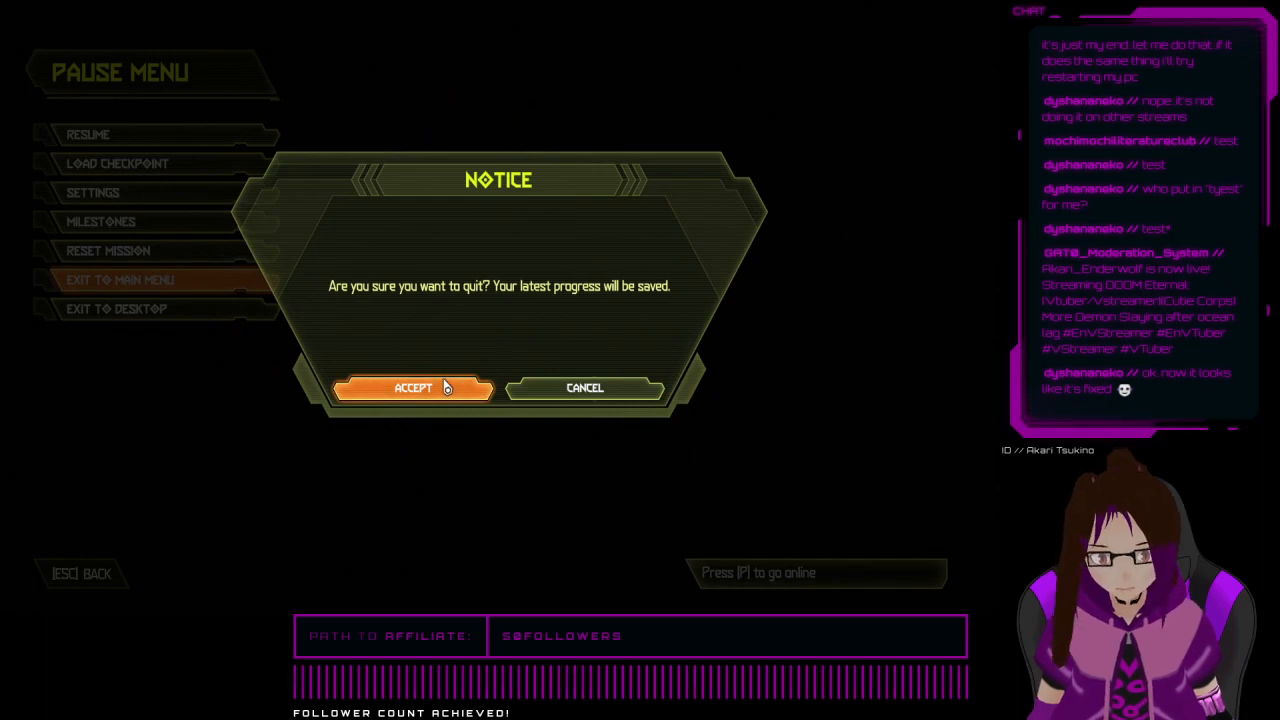
pyautogui.click(412, 388)
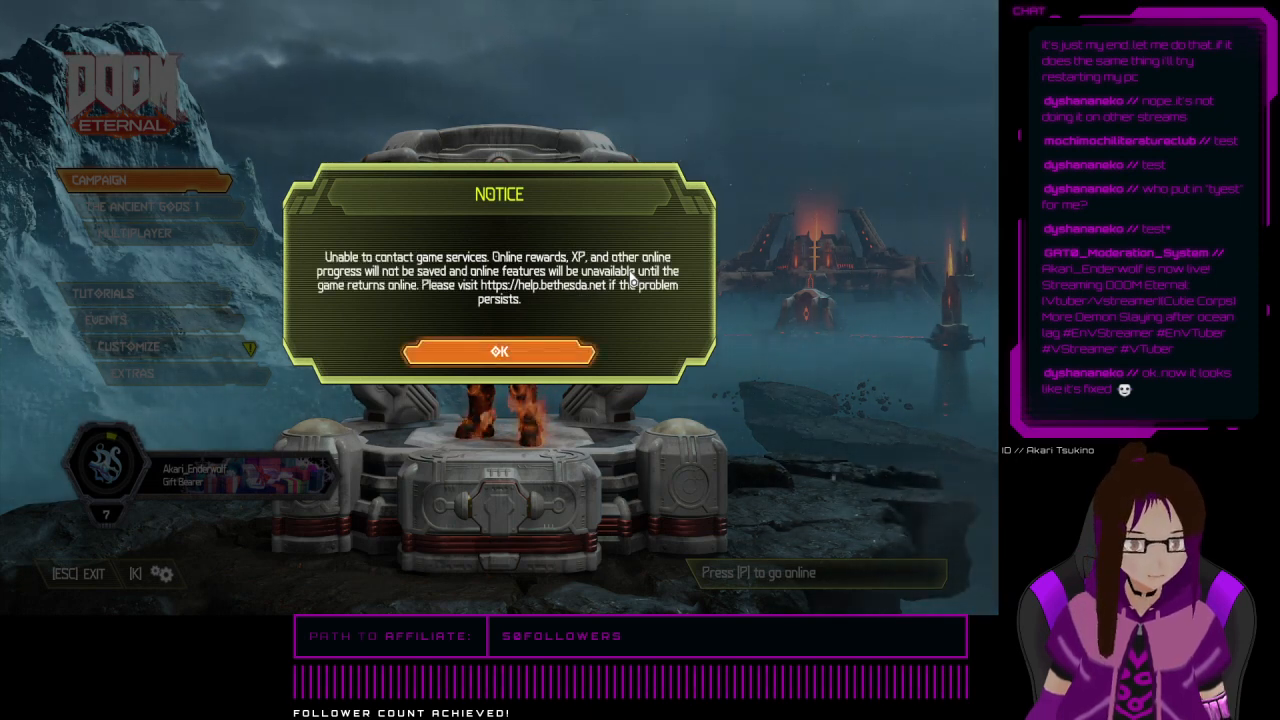
pyautogui.click(500, 352)
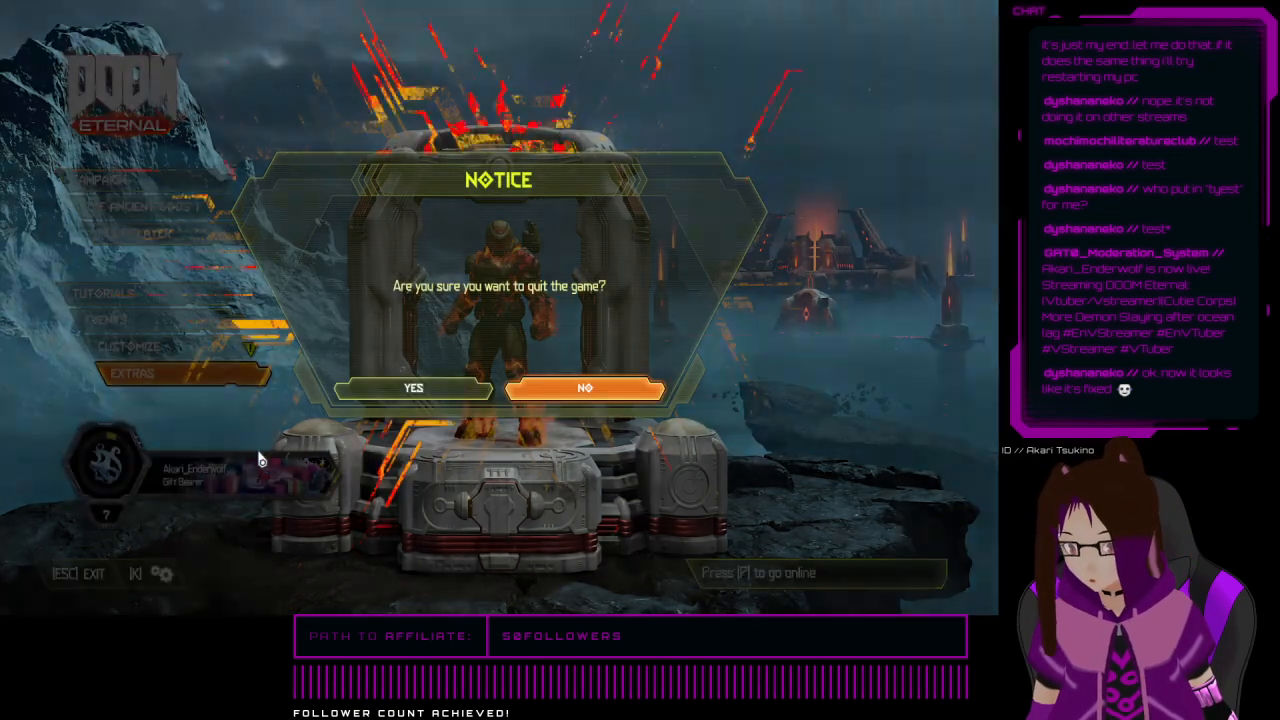
pyautogui.click(412, 388)
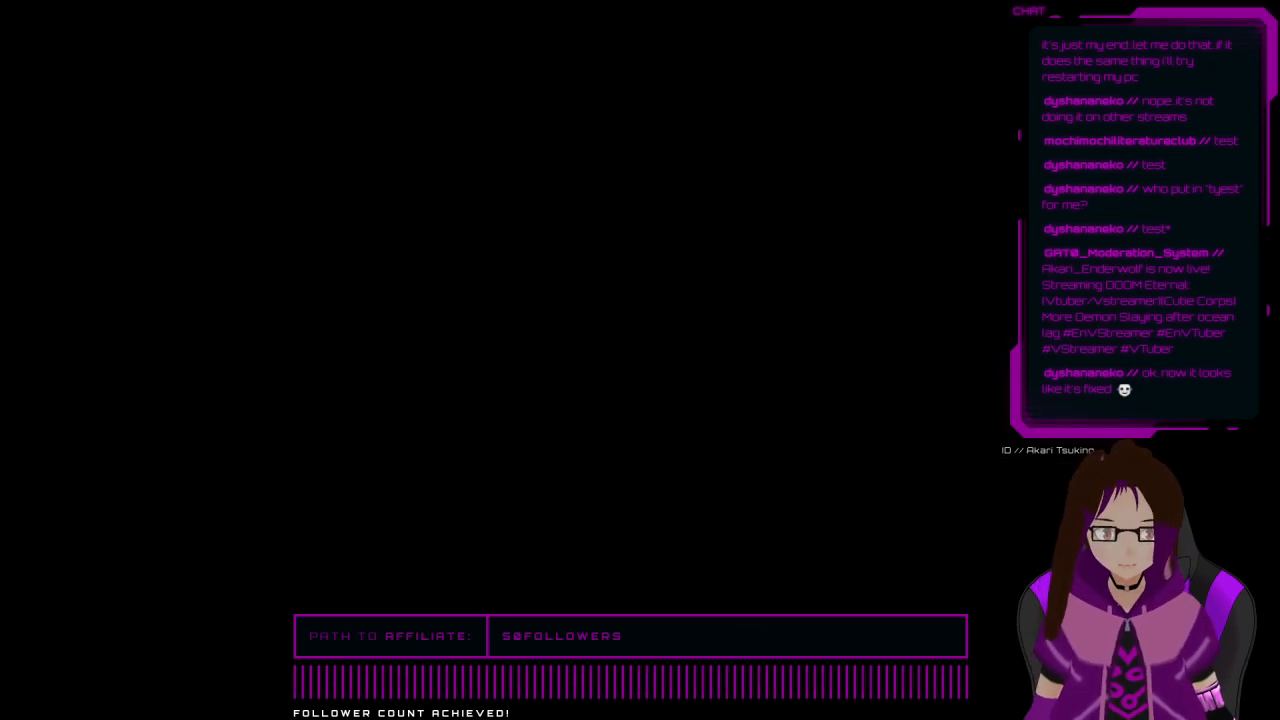